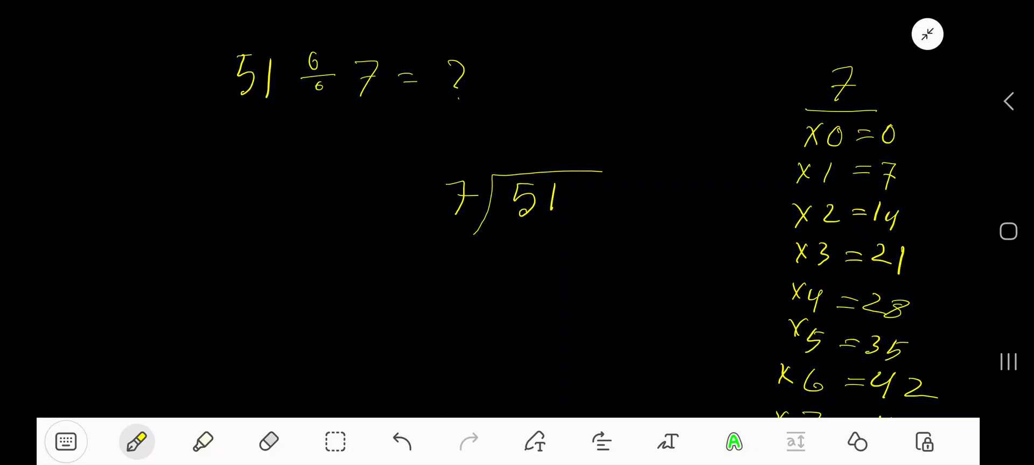
pyautogui.moveTo(511, 228)
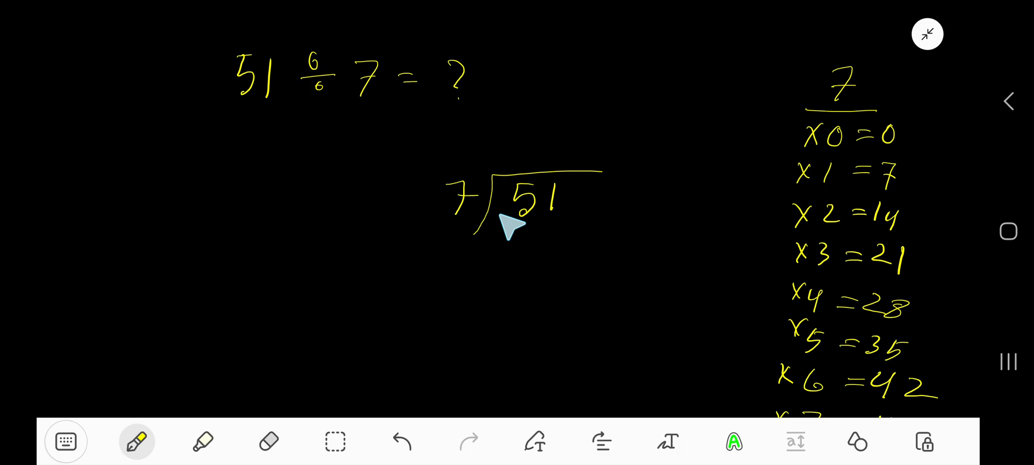
pyautogui.moveTo(851, 125)
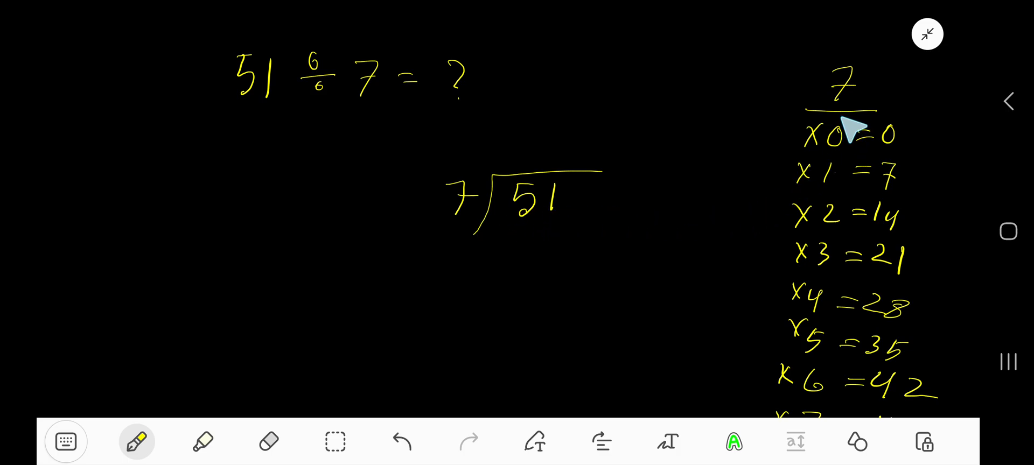
pyautogui.moveTo(894, 208)
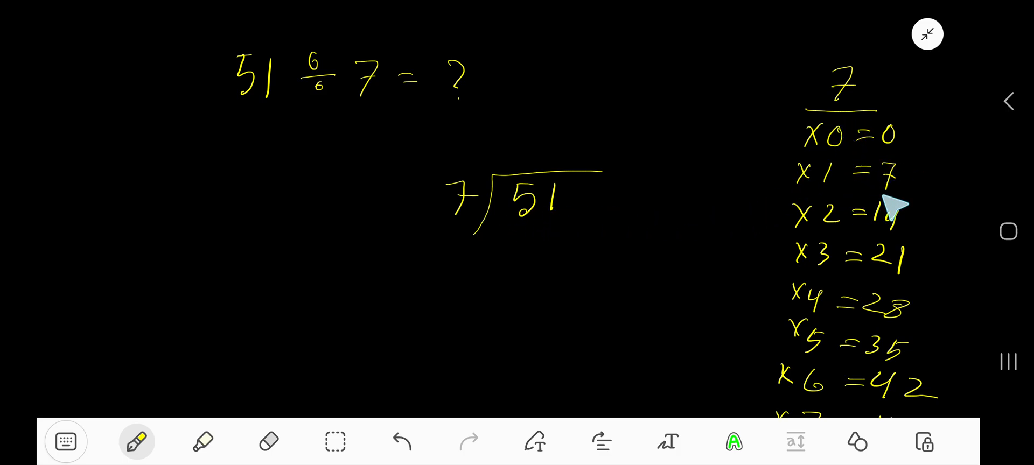
pyautogui.moveTo(874, 240)
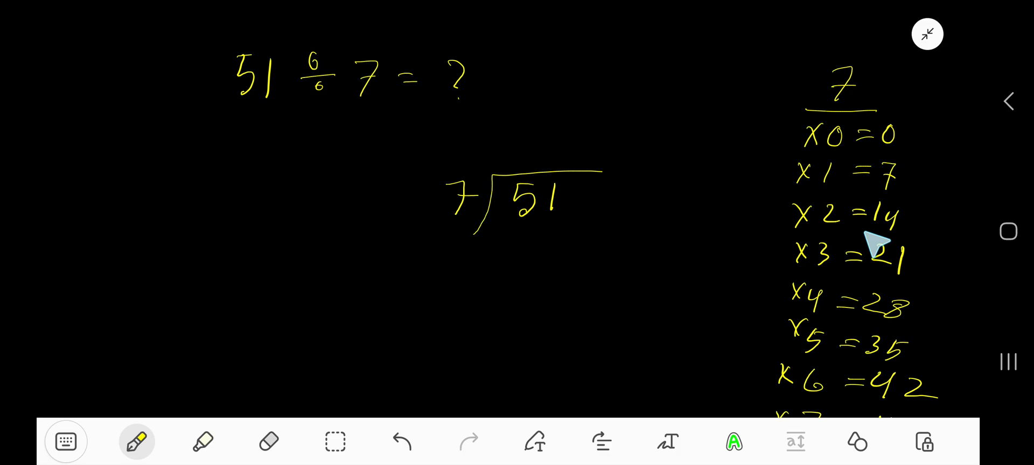
pyautogui.moveTo(877, 234)
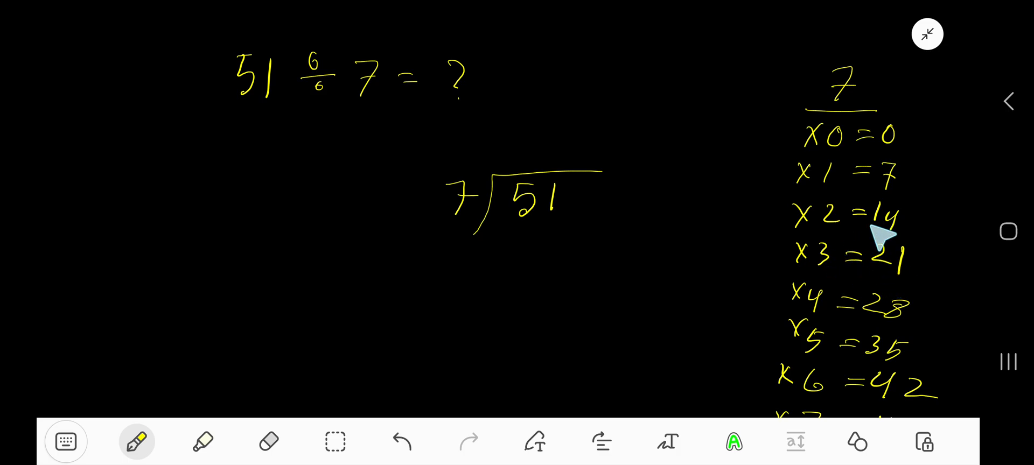
pyautogui.moveTo(873, 138)
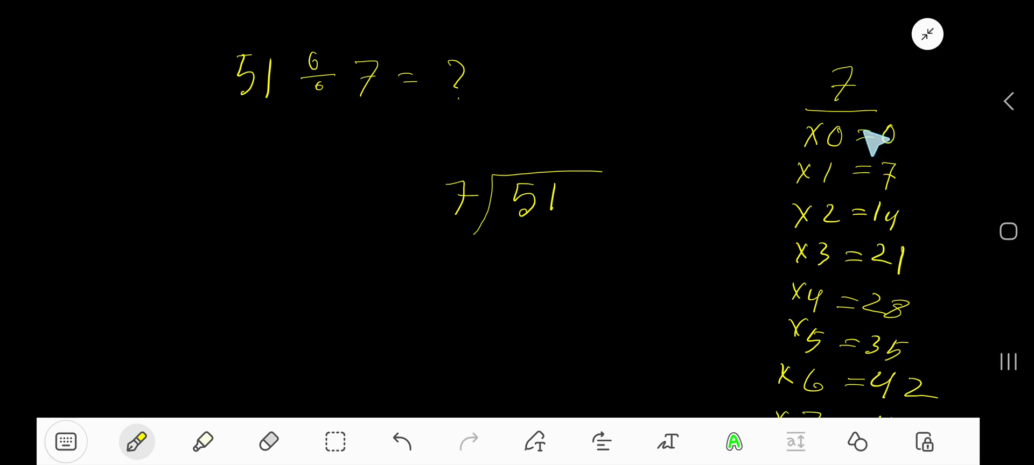
pyautogui.moveTo(910, 155)
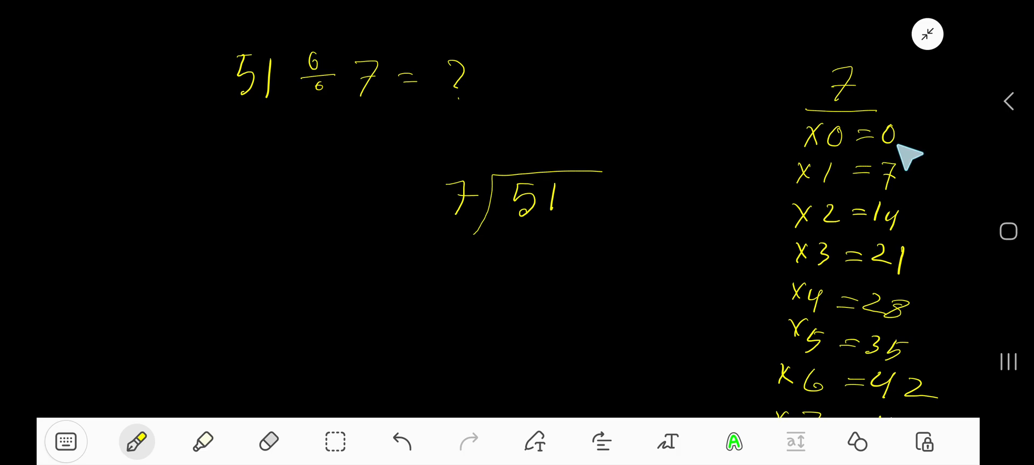
pyautogui.moveTo(901, 184)
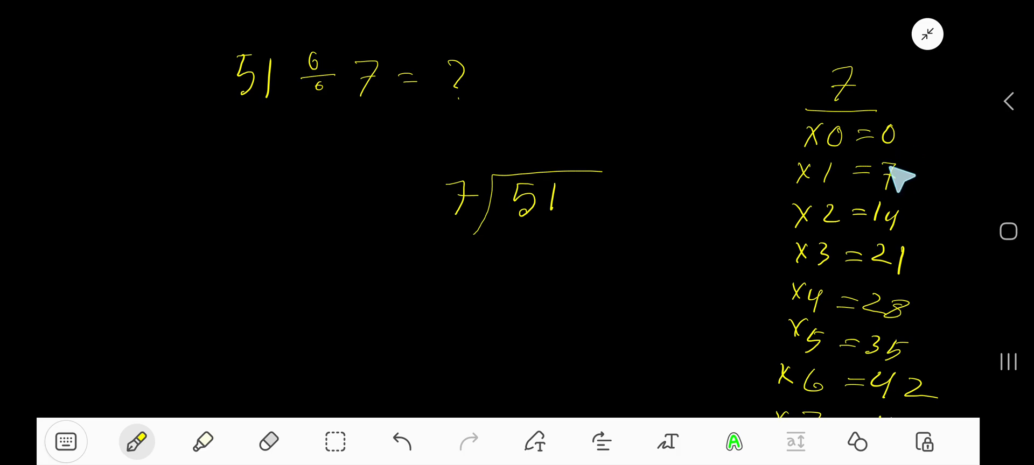
pyautogui.moveTo(916, 234)
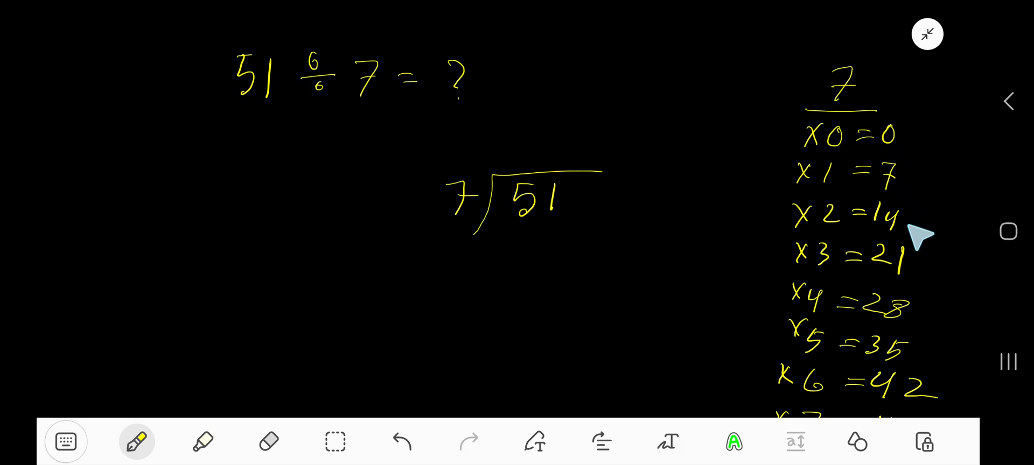
pyautogui.moveTo(907, 277)
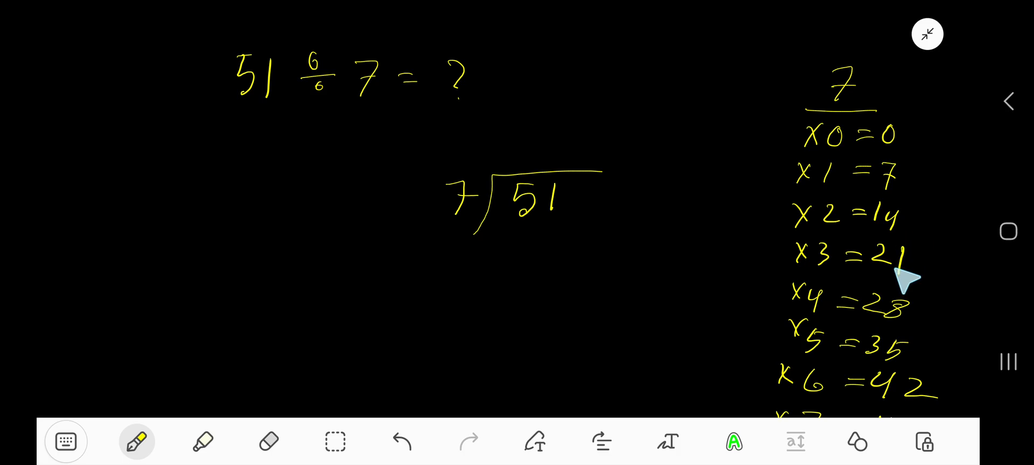
pyautogui.moveTo(901, 336)
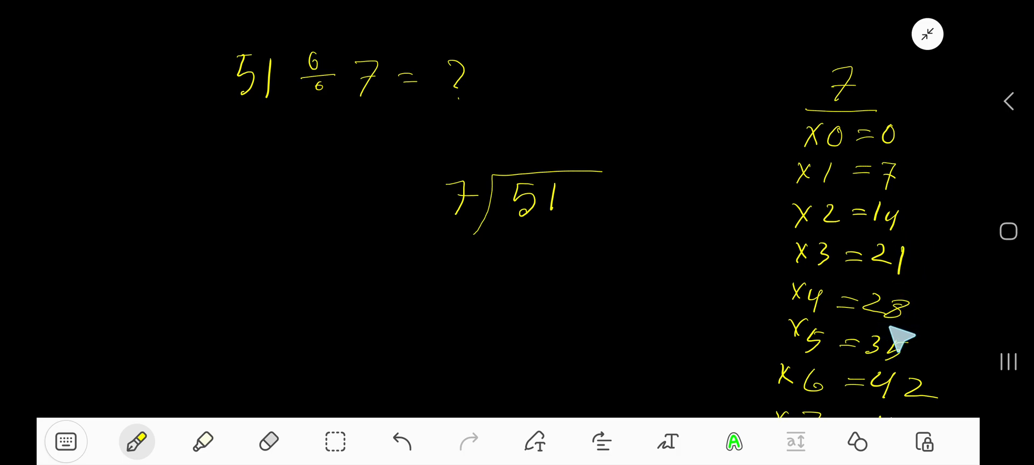
pyautogui.moveTo(531, 257)
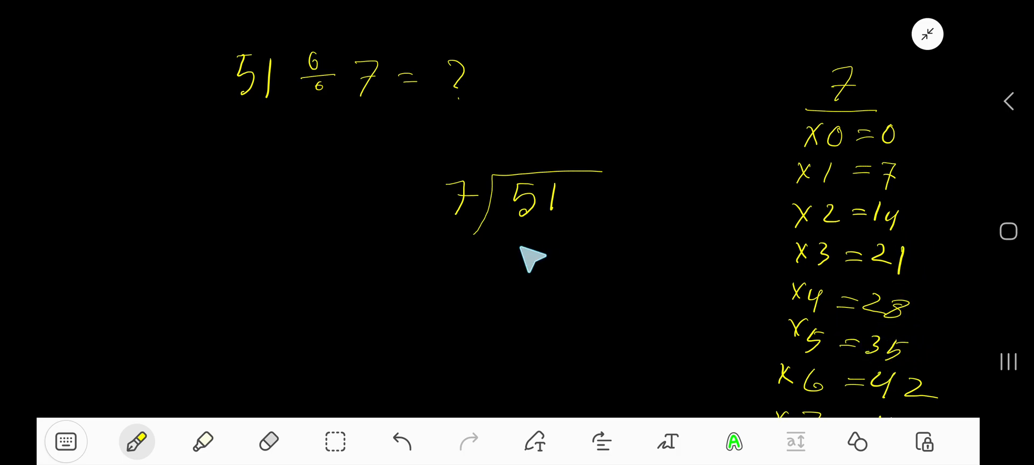
pyautogui.moveTo(540, 237)
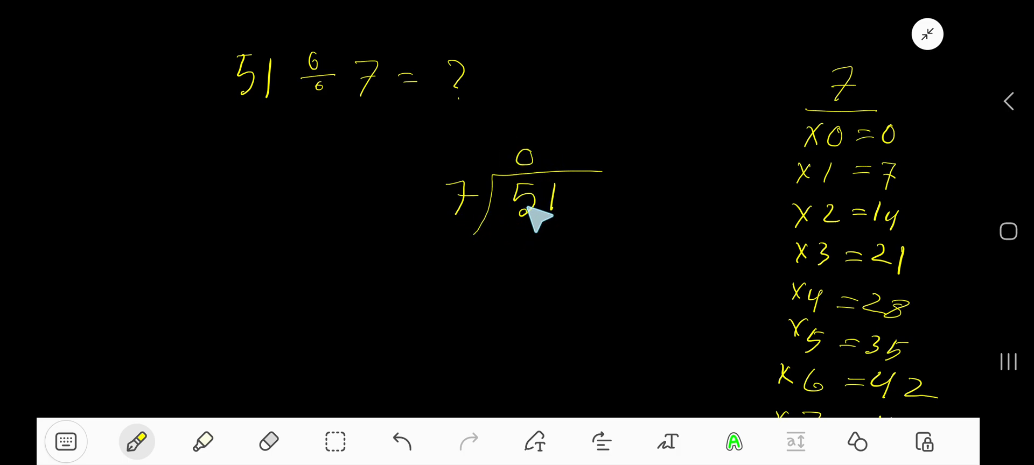
pyautogui.moveTo(498, 237)
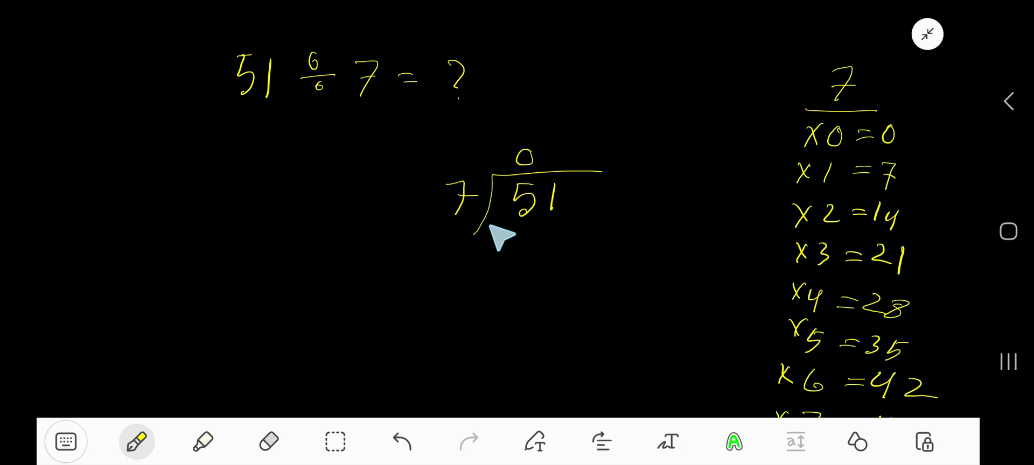
pyautogui.moveTo(544, 231)
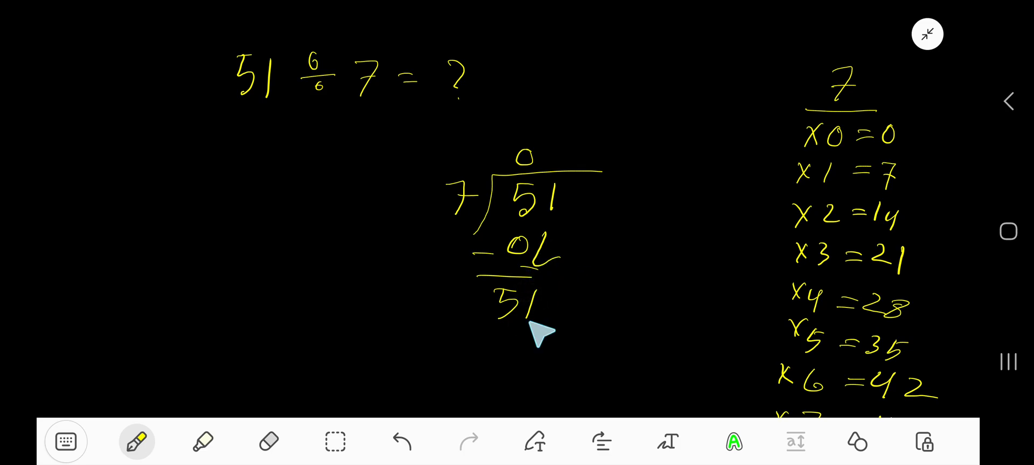
pyautogui.moveTo(508, 274)
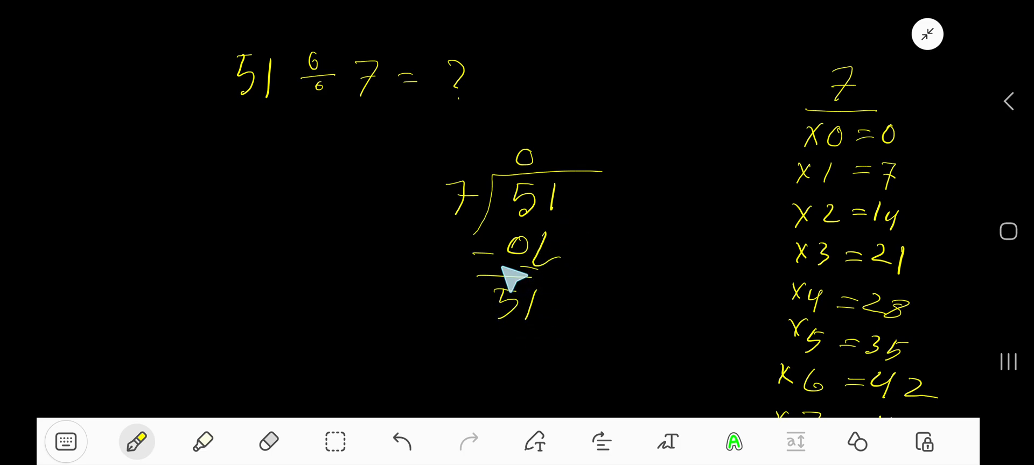
# Step: Scroll the canvas down to make room below the 51 carried down
pyautogui.scroll(-3)
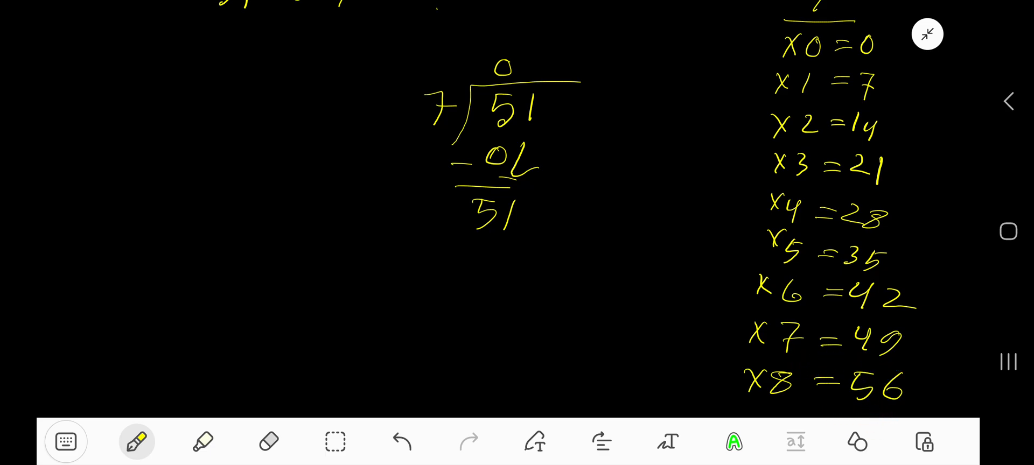
# Step: Write 7 above 51 as the next quotient digit before subtracting 49
pyautogui.moveTo(528, 72); pyautogui.dragTo(554, 65)
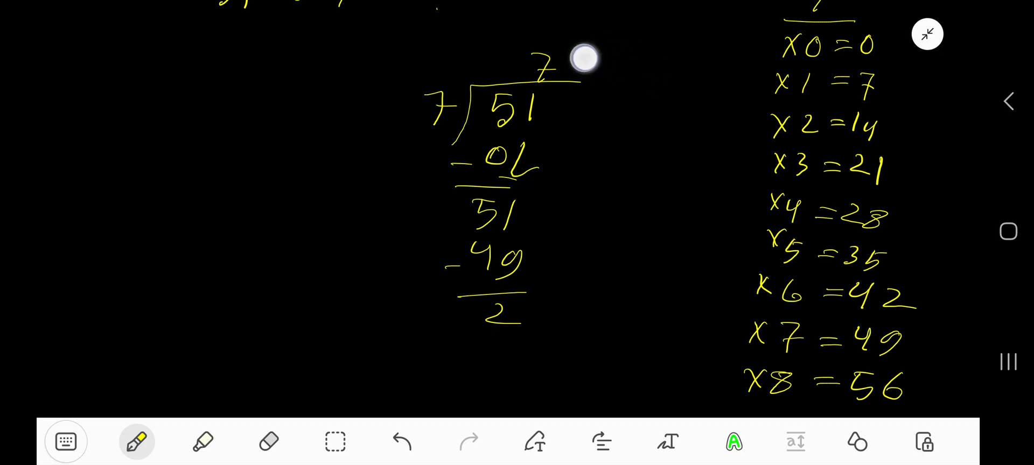
pyautogui.moveTo(532, 125)
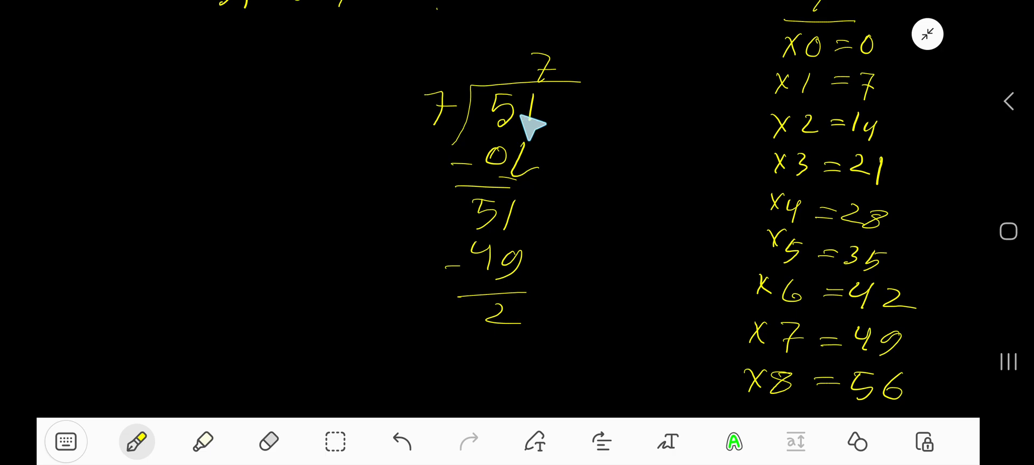
# Step: Add a decimal point and trailing zeros to extend the dividend to 51.0000
pyautogui.moveTo(540, 115); pyautogui.dragTo(587, 115)
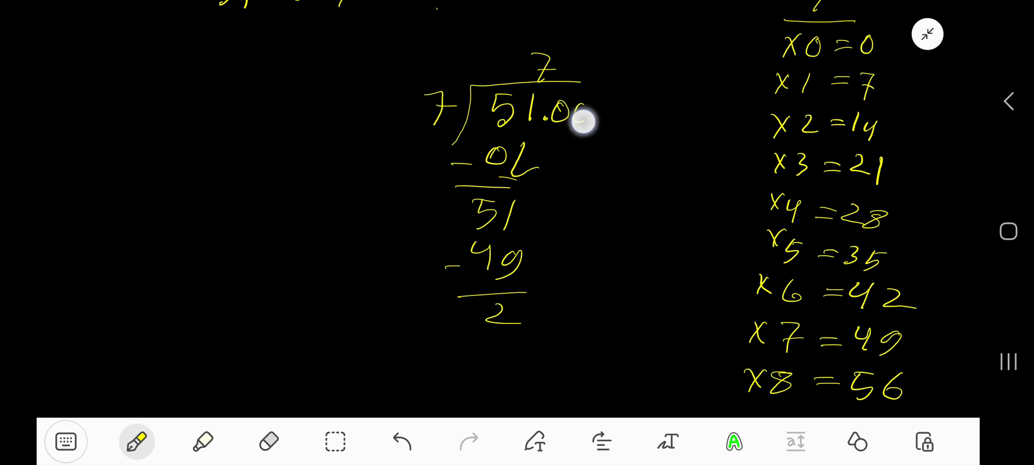
pyautogui.moveTo(587, 118); pyautogui.dragTo(621, 112)
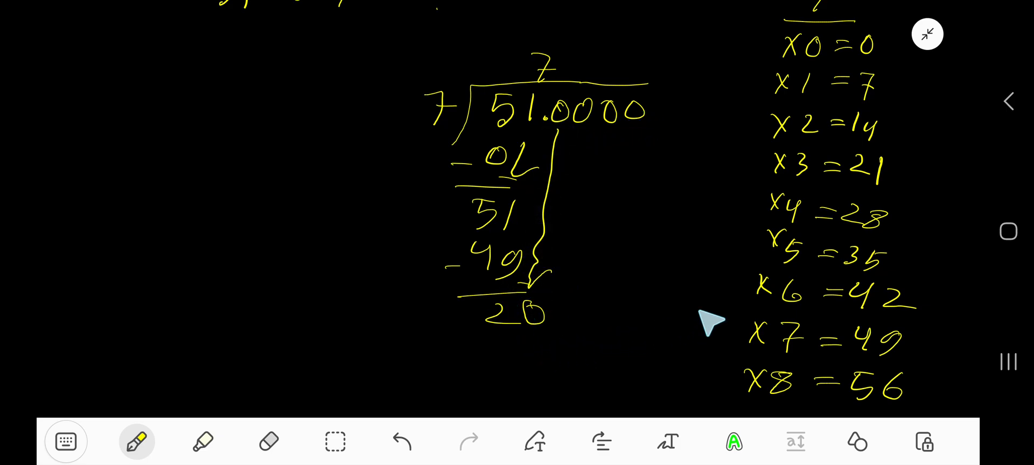
pyautogui.moveTo(768, 149)
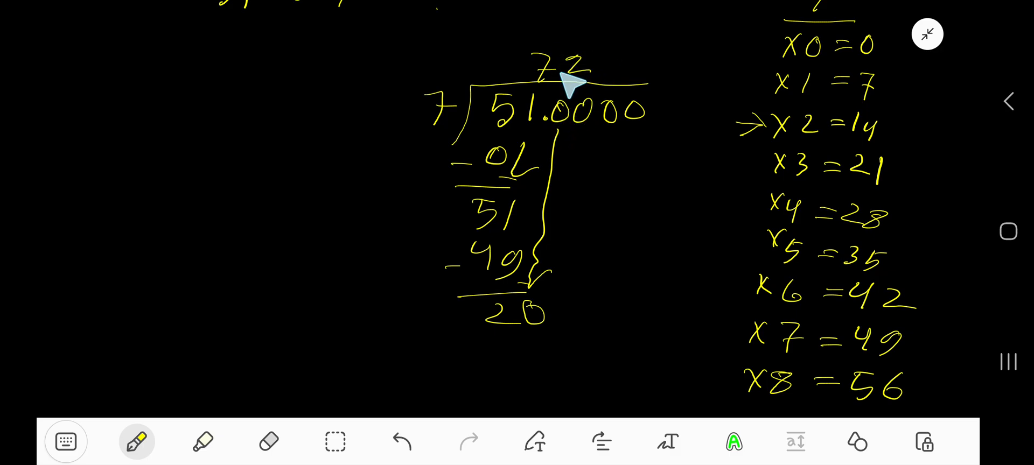
# Step: Place the decimal point to make 7.2 and bring down a 0 to make 60
pyautogui.click(560, 69)
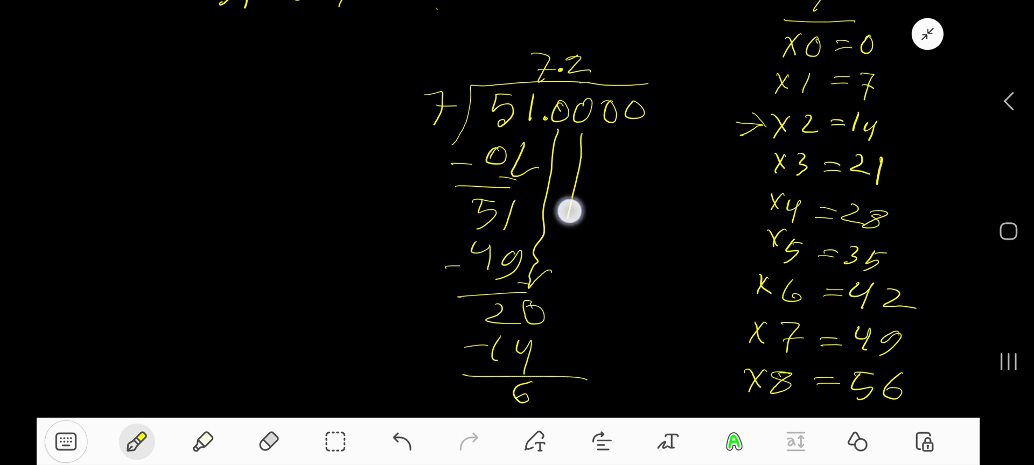
pyautogui.moveTo(568, 211); pyautogui.dragTo(547, 392)
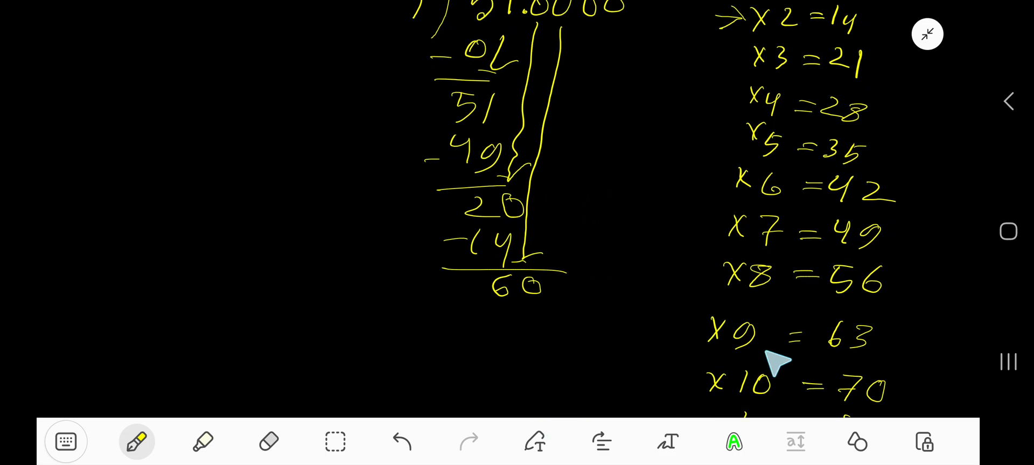
pyautogui.moveTo(795, 303)
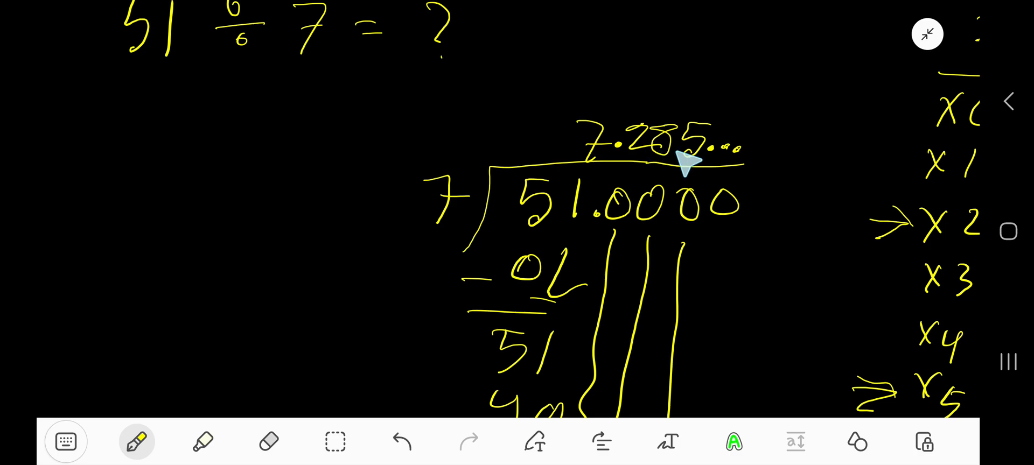
pyautogui.moveTo(702, 171)
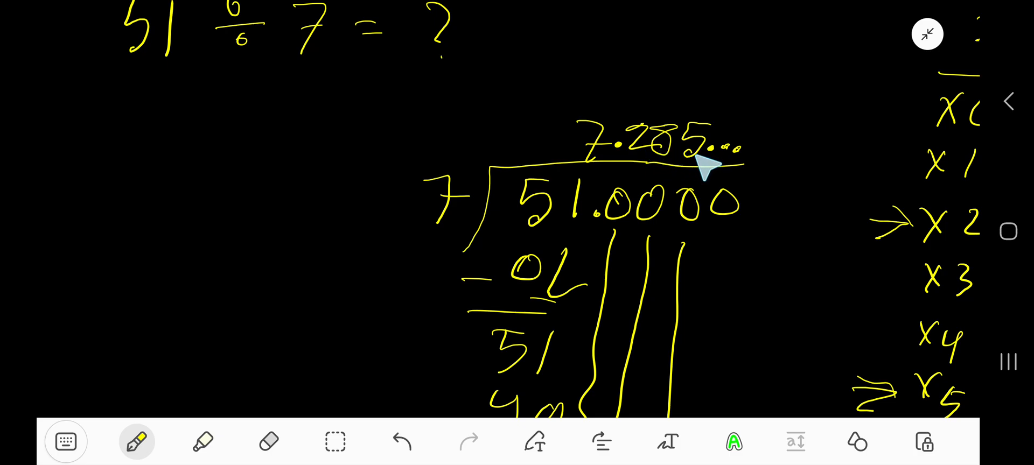
pyautogui.moveTo(666, 168)
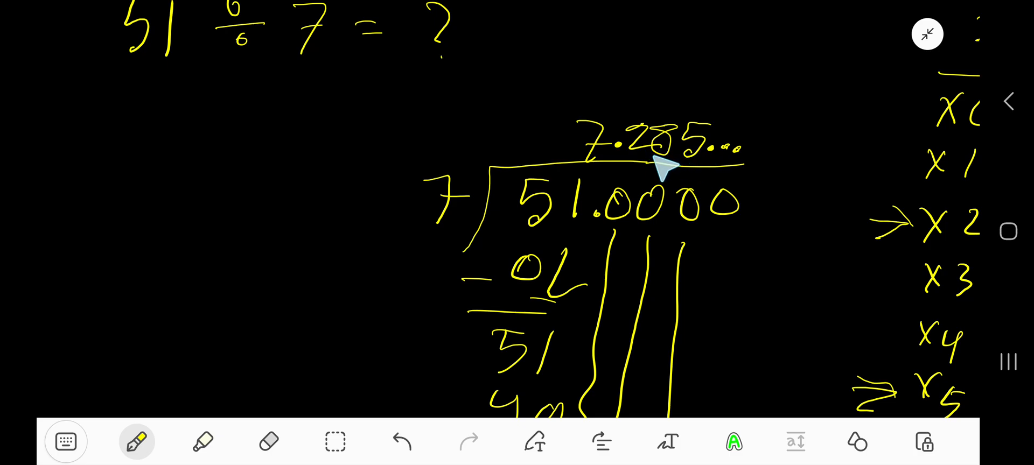
pyautogui.moveTo(666, 164)
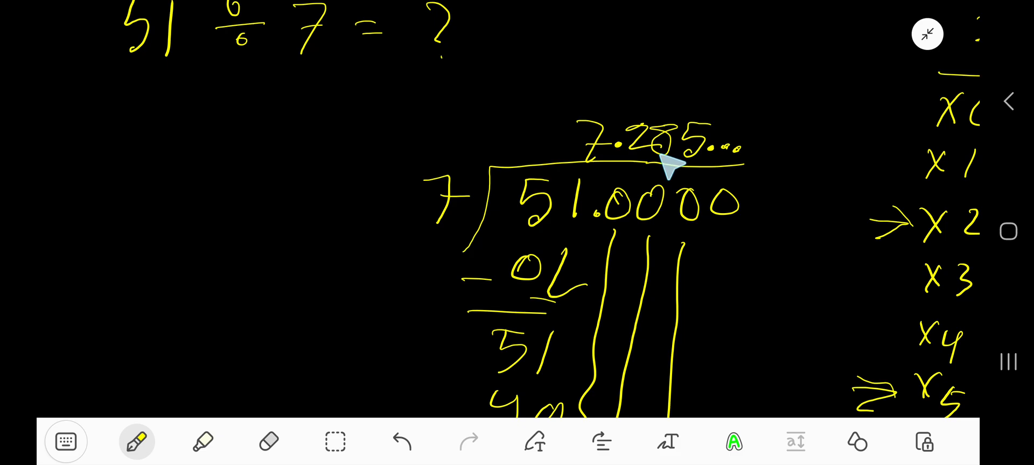
pyautogui.moveTo(725, 164)
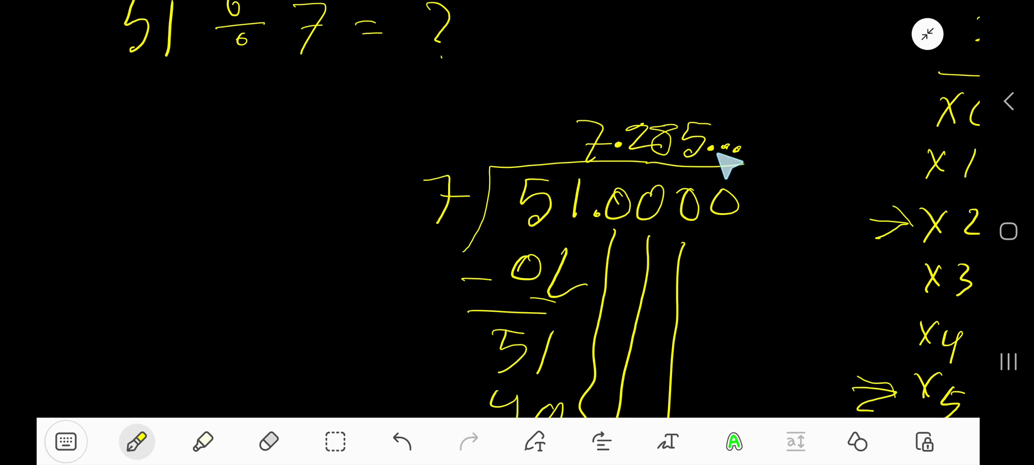
pyautogui.moveTo(660, 171)
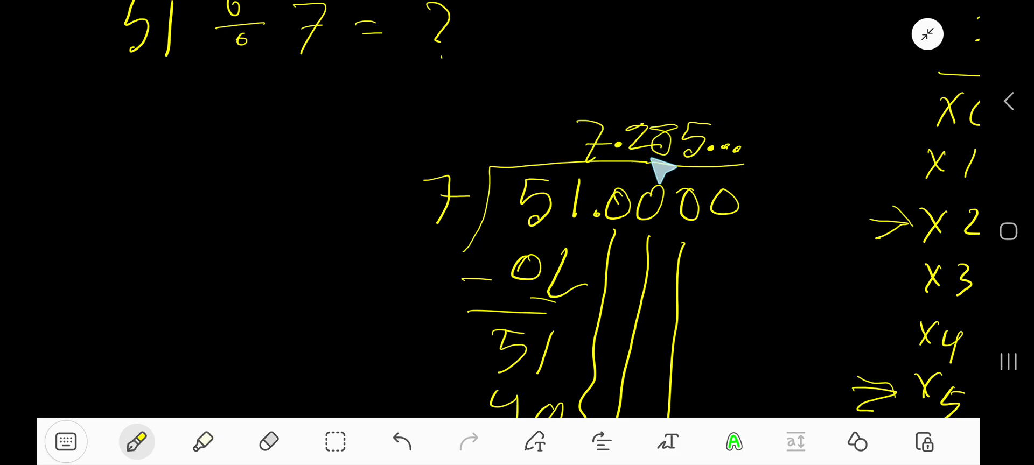